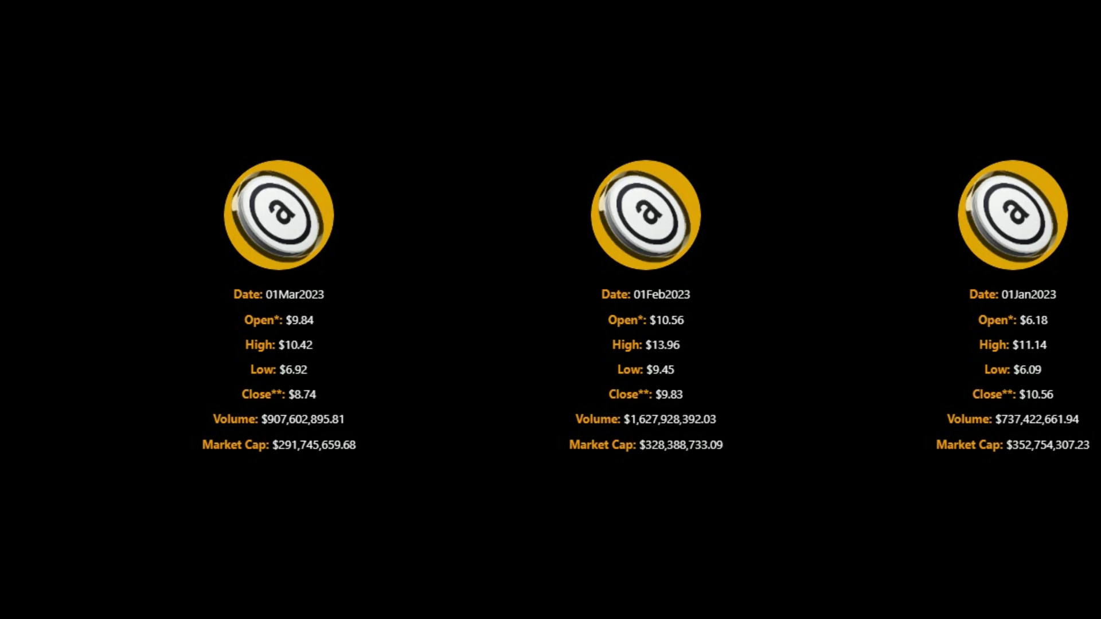
{"action": "scroll", "scroll_direction": "right", "scroll_amount": 3}
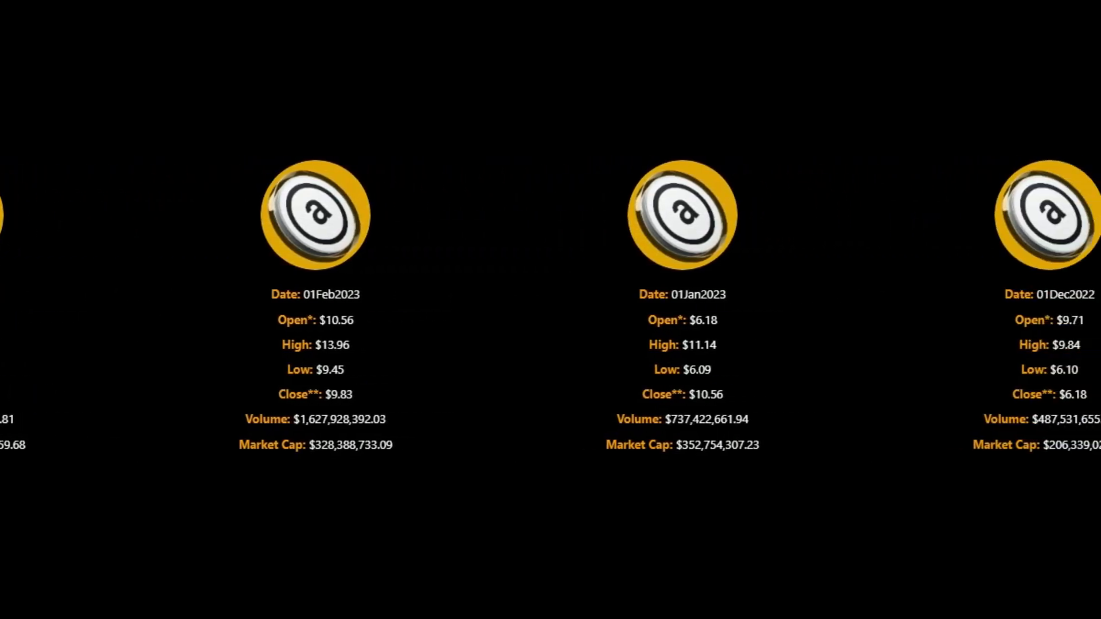
{"action": "scroll", "scroll_direction": "left", "scroll_amount": 3}
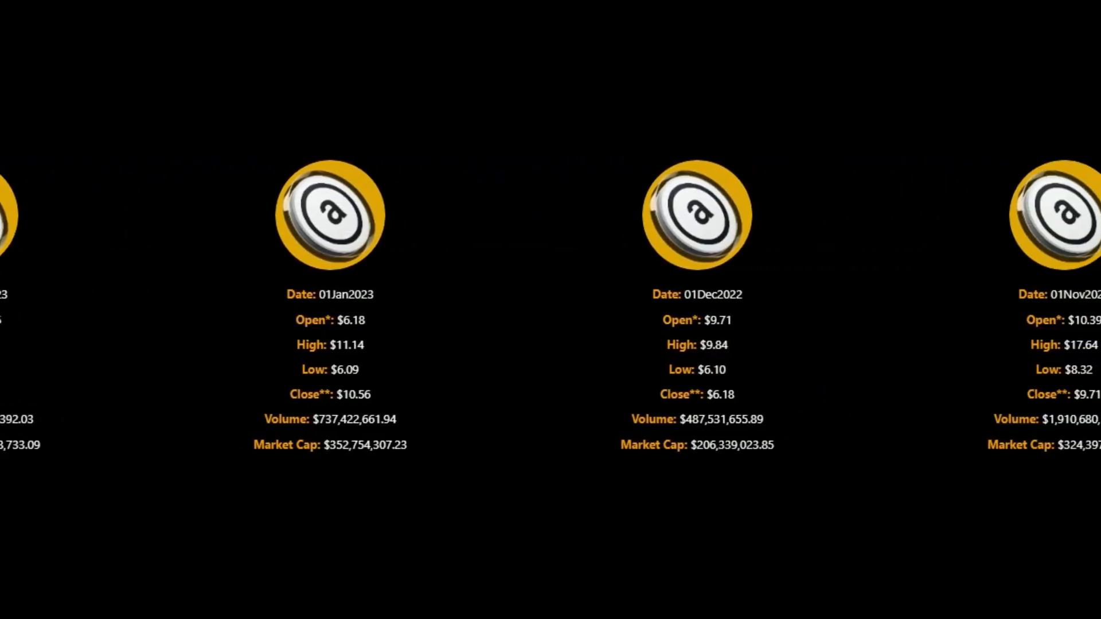
{"action": "scroll", "scroll_direction": "left", "scroll_amount": 3}
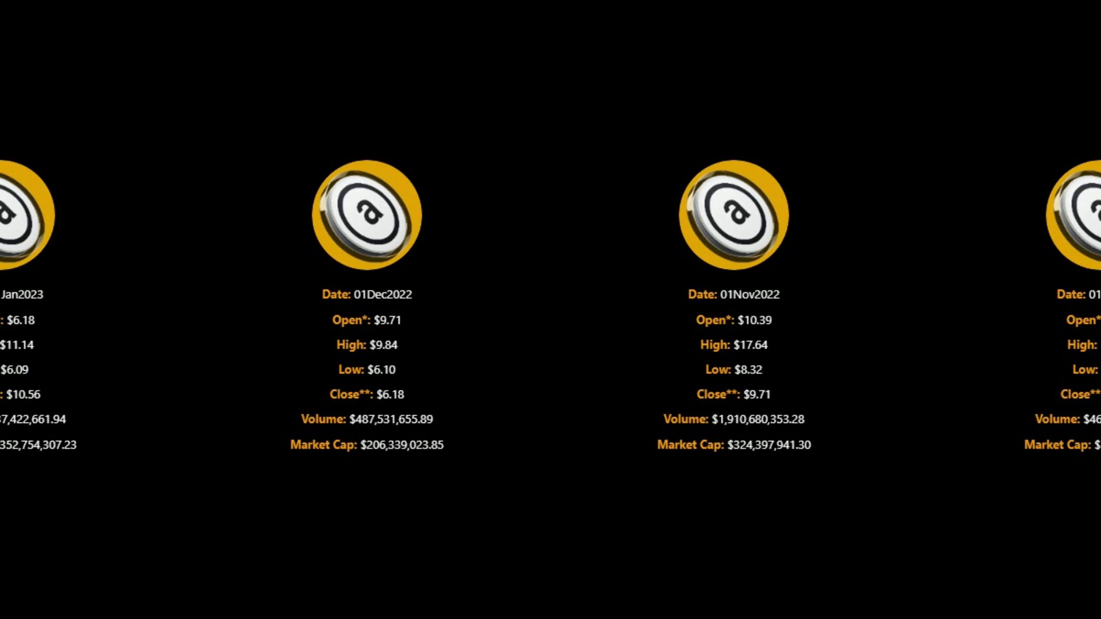
{"action": "scroll", "scroll_direction": "left", "scroll_amount": 3}
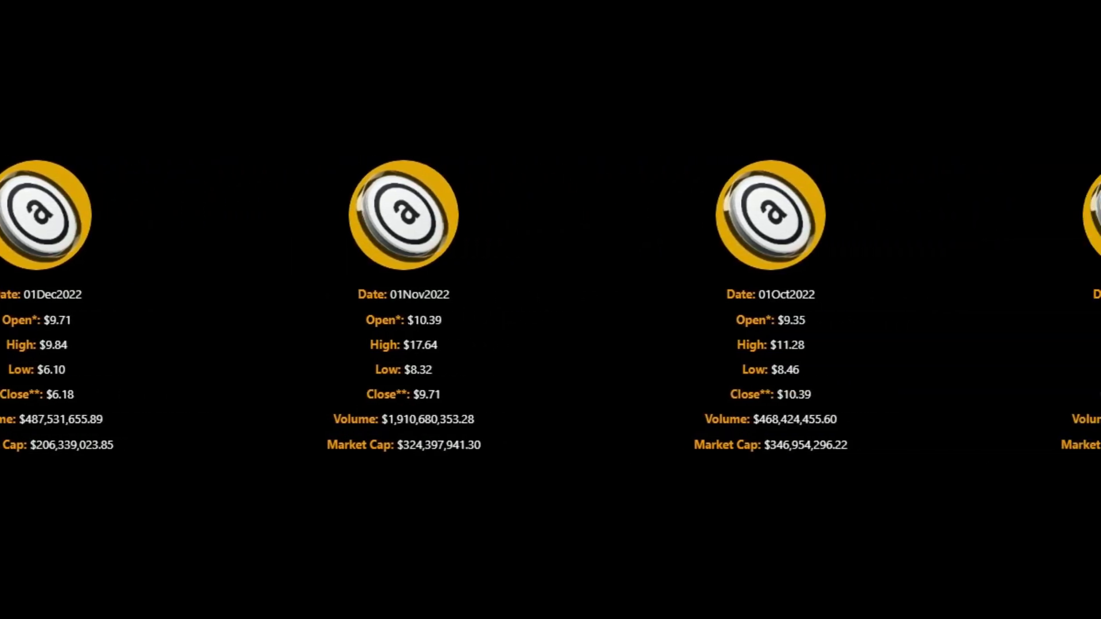
{"action": "scroll", "scroll_direction": "right", "scroll_amount": 3}
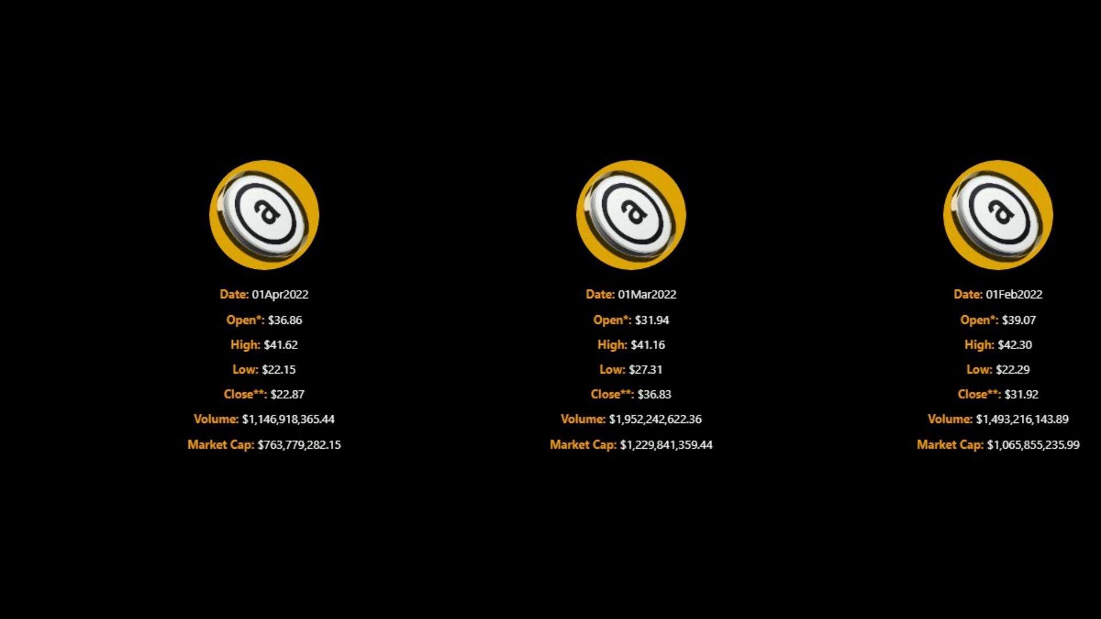
{"action": "scroll", "scroll_direction": "right", "scroll_amount": 3}
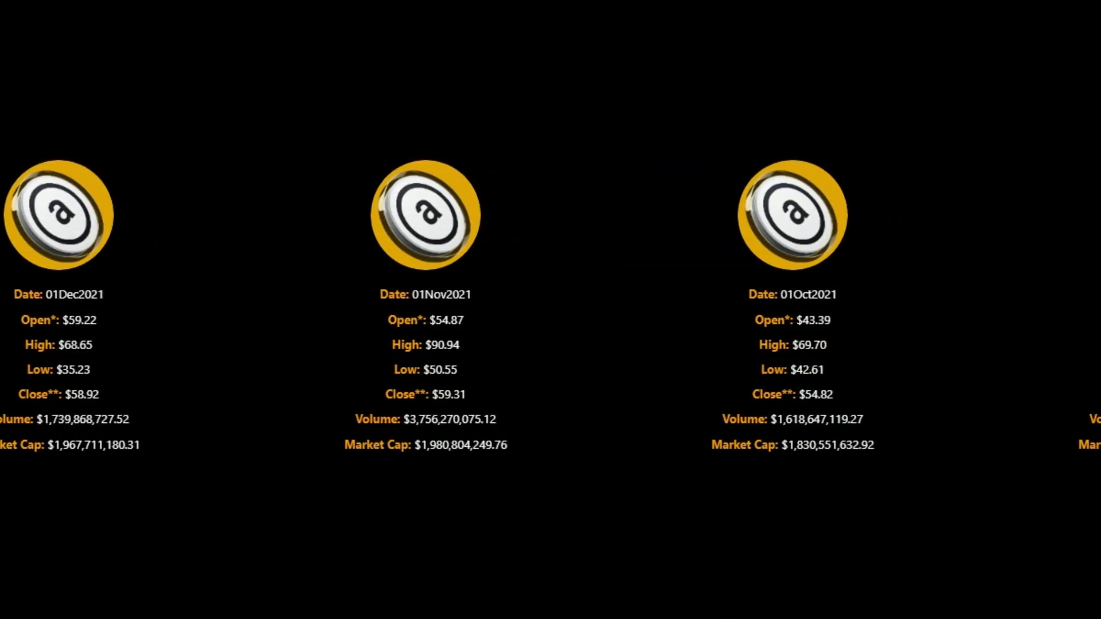
{"action": "scroll", "scroll_direction": "right", "scroll_amount": 3}
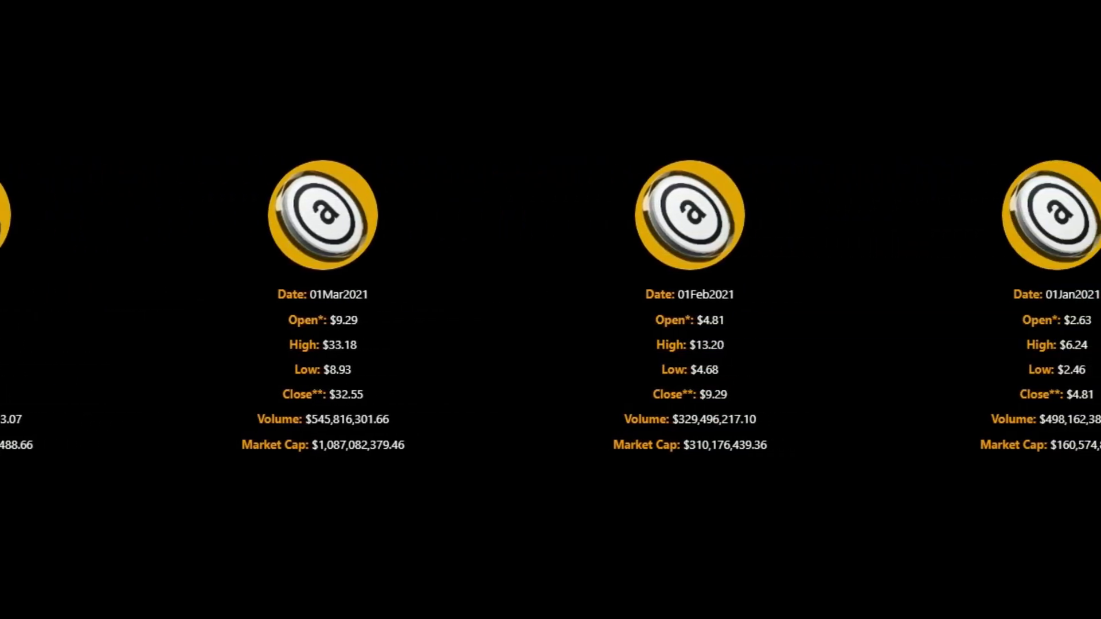
{"action": "scroll", "scroll_direction": "left", "scroll_amount": 3}
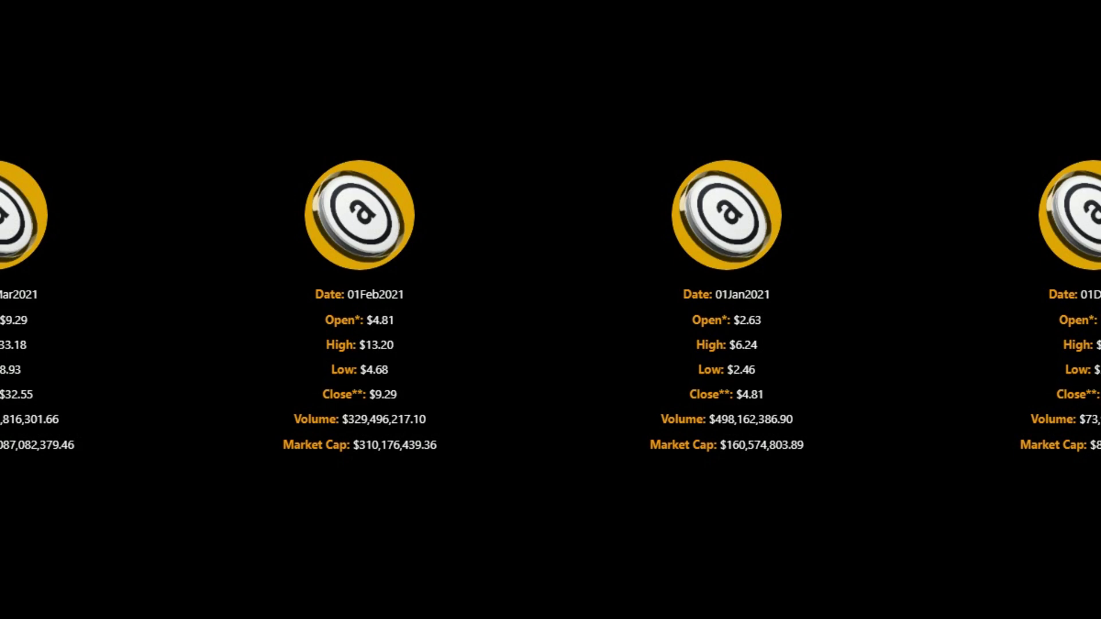
{"action": "scroll", "scroll_direction": "left", "scroll_amount": 3}
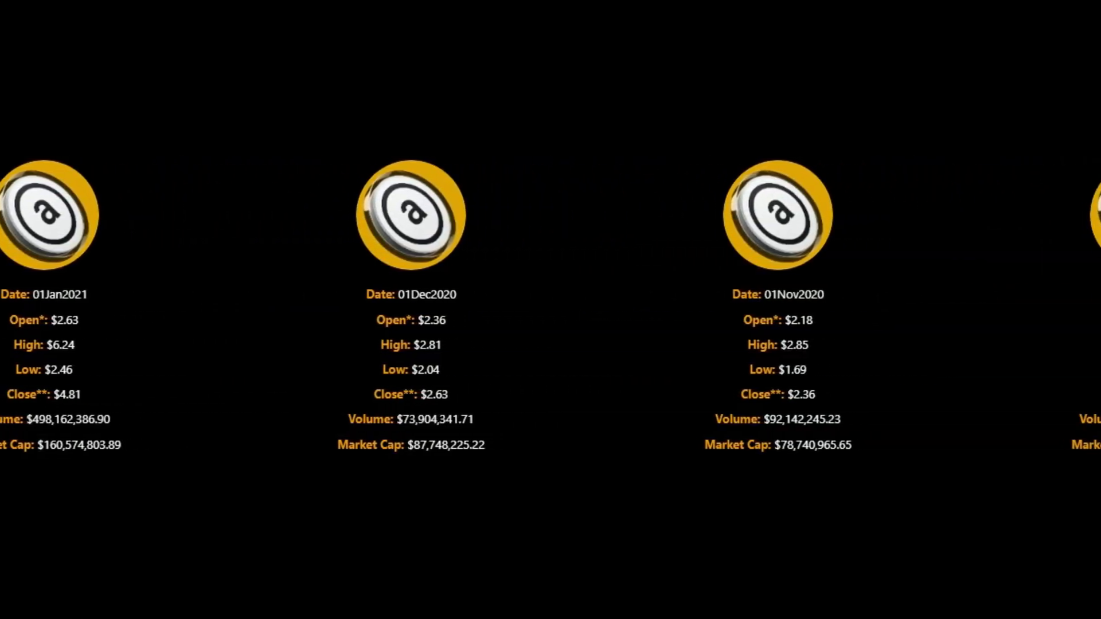
{"action": "scroll", "scroll_direction": "left", "scroll_amount": 3}
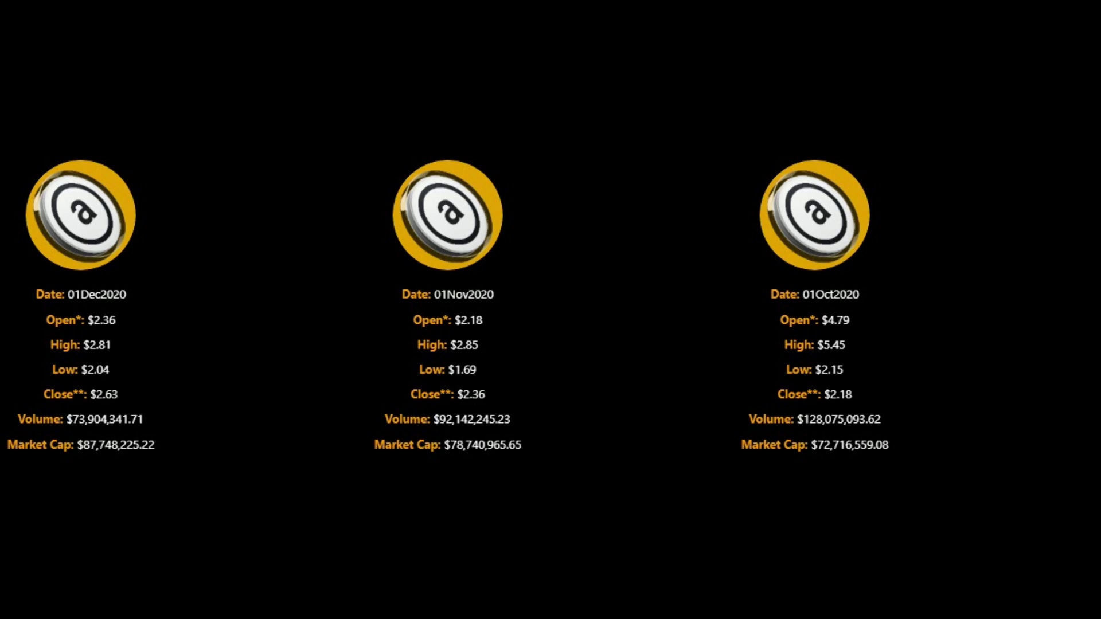